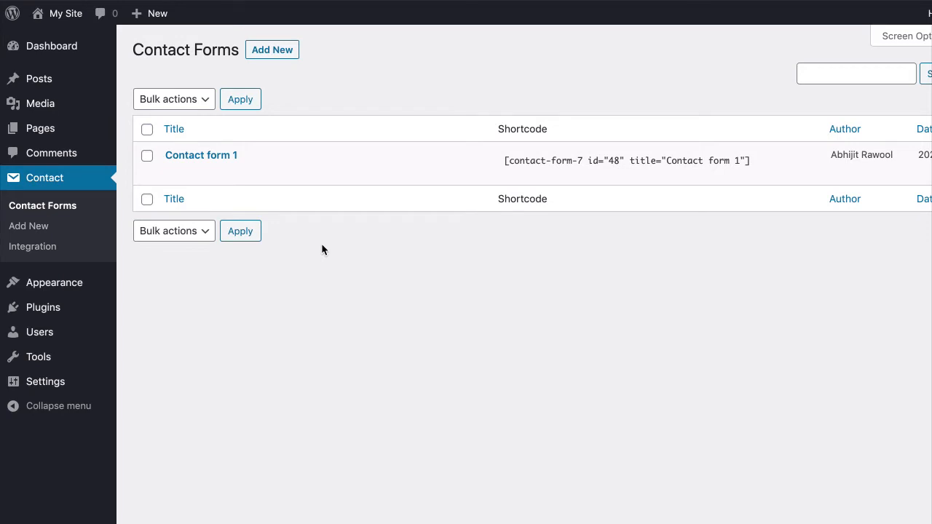
pyautogui.moveTo(201, 154)
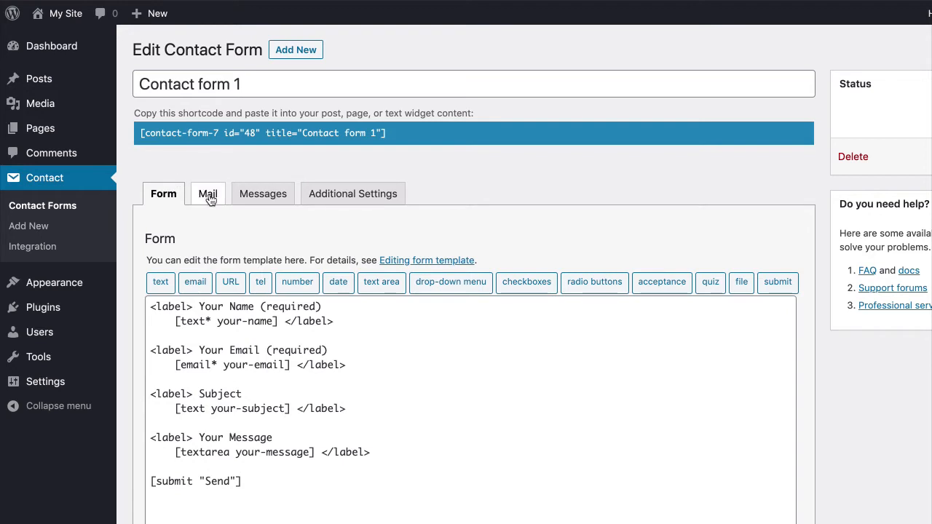
pyautogui.click(207, 192)
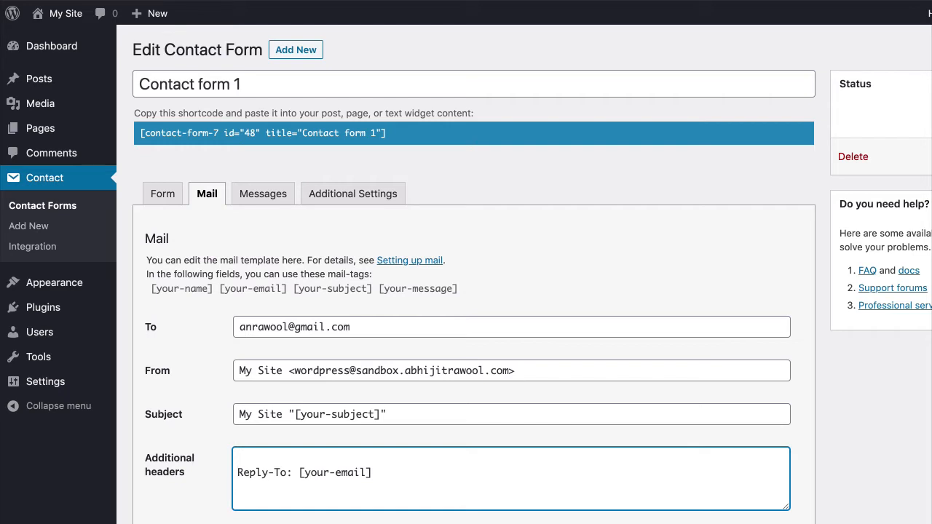
pyautogui.write('Cc:')
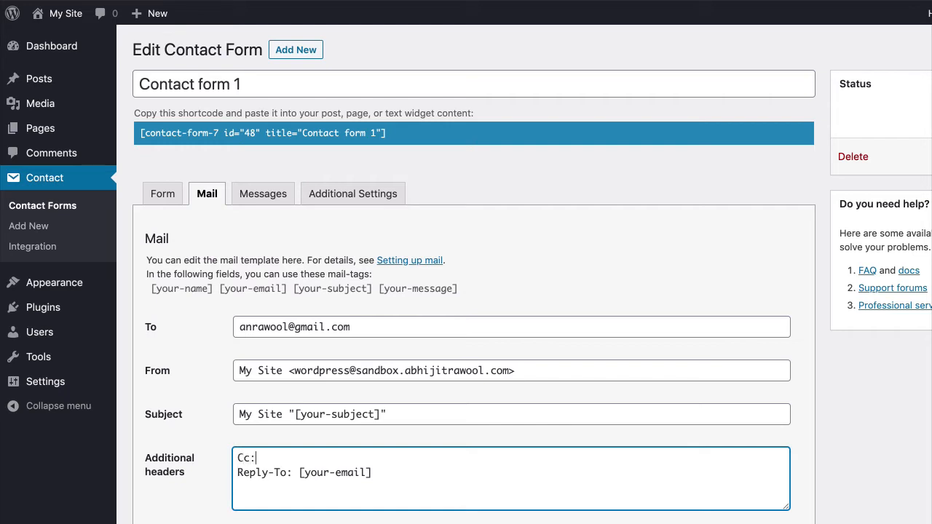
pyautogui.write('m')
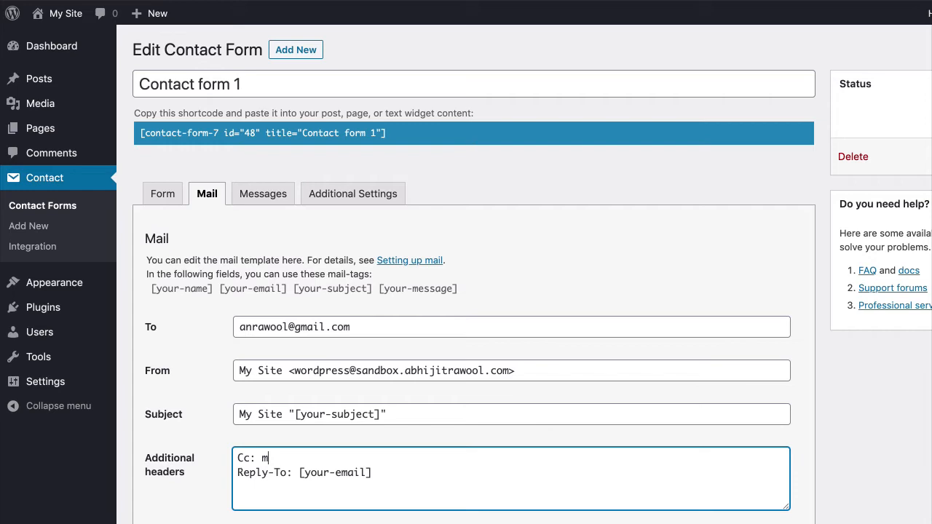
pyautogui.write('yname')
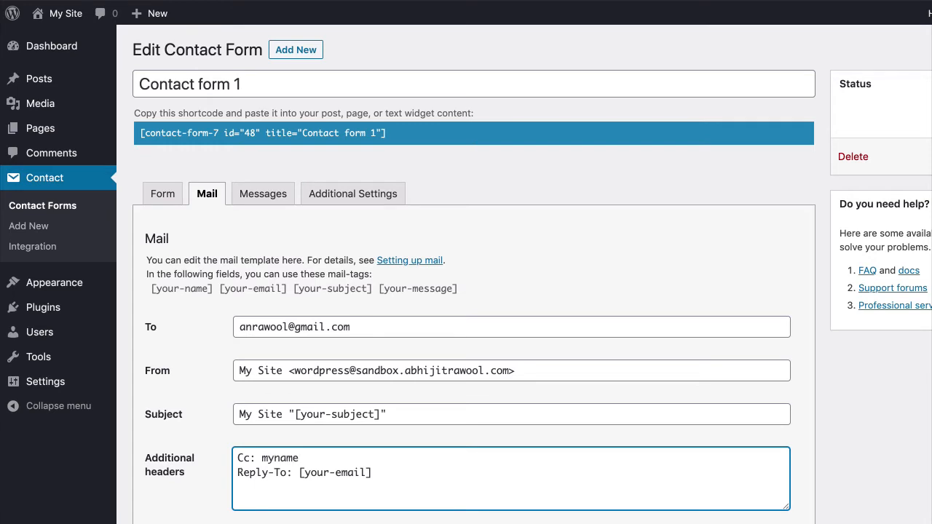
pyautogui.write('@my')
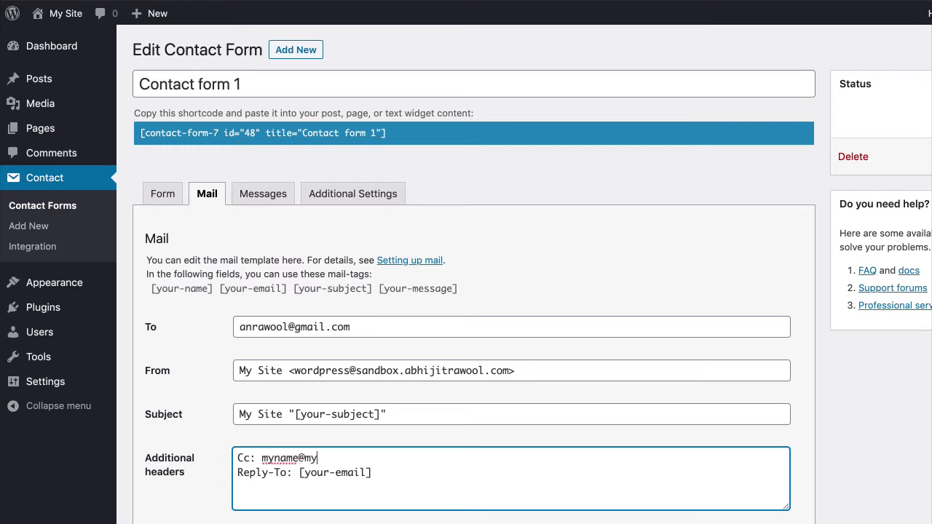
pyautogui.write('site.com')
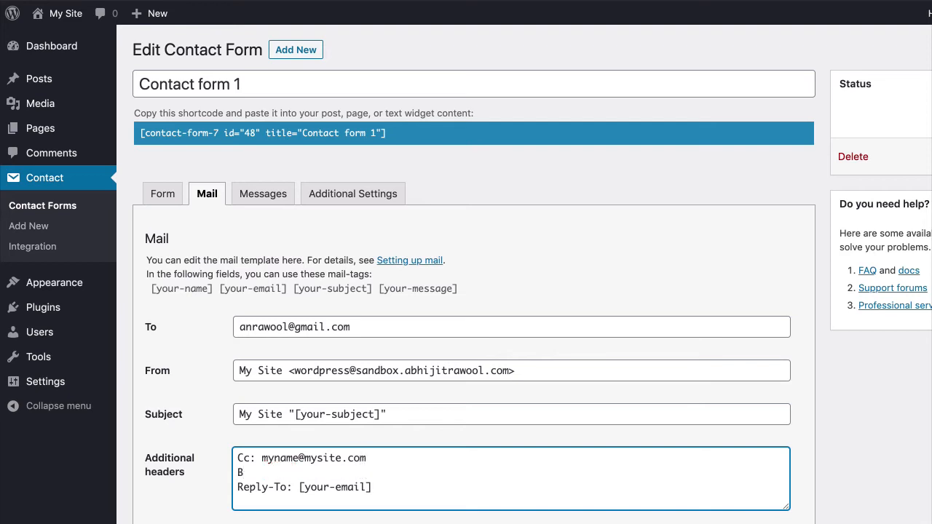
pyautogui.write('cc:')
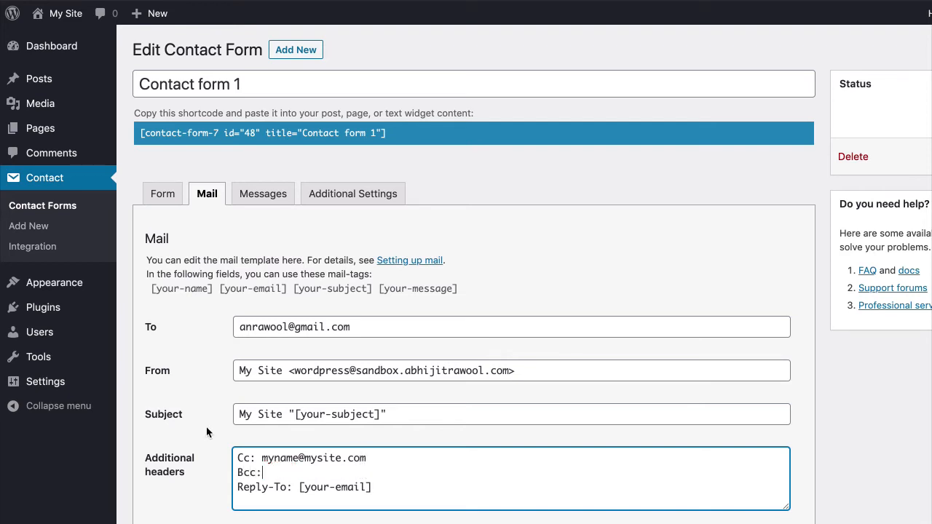
pyautogui.write('myn')
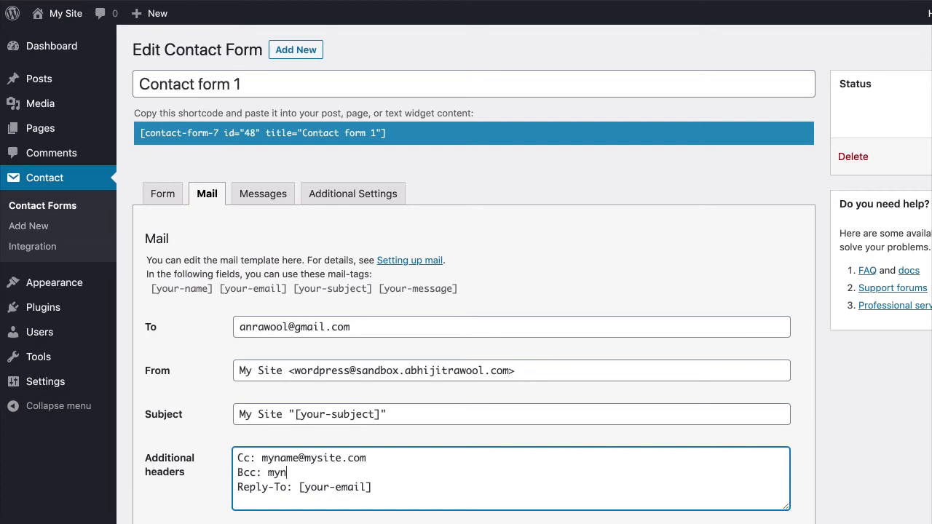
pyautogui.write('ame@')
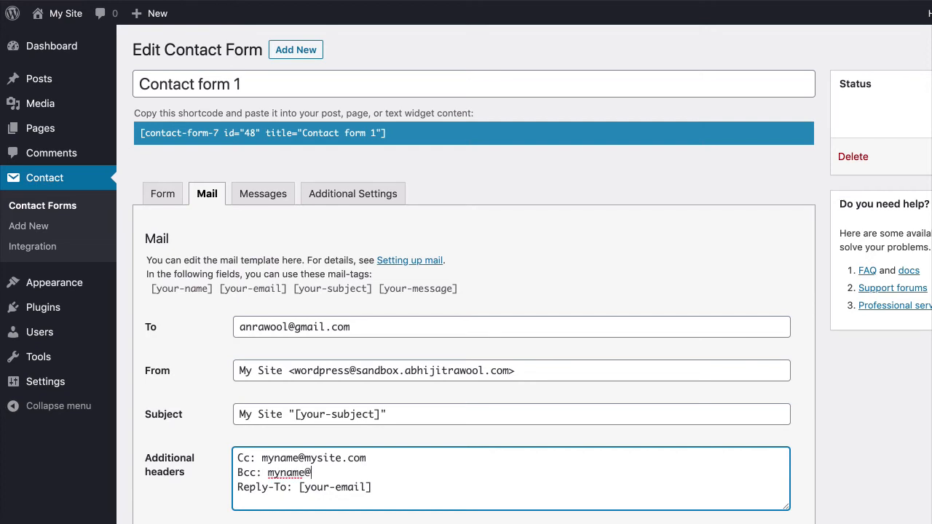
pyautogui.write('mysit')
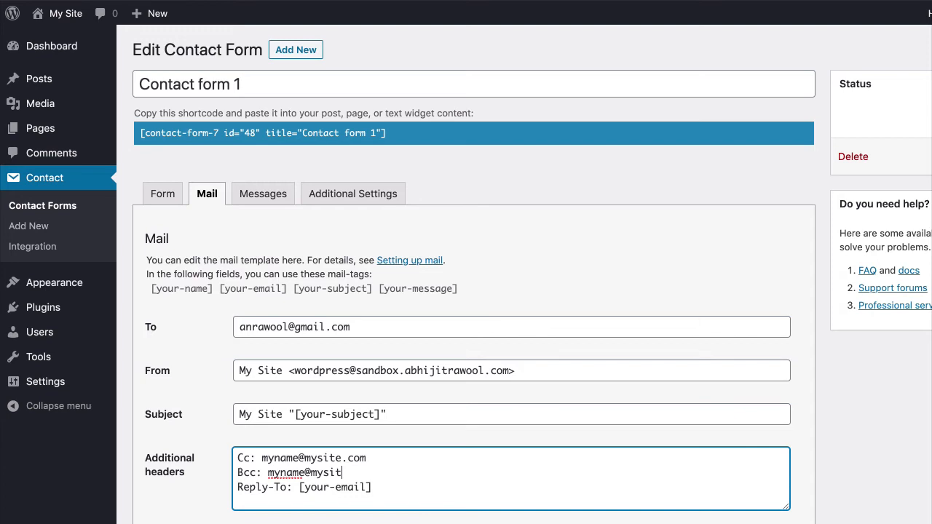
pyautogui.write('e.com')
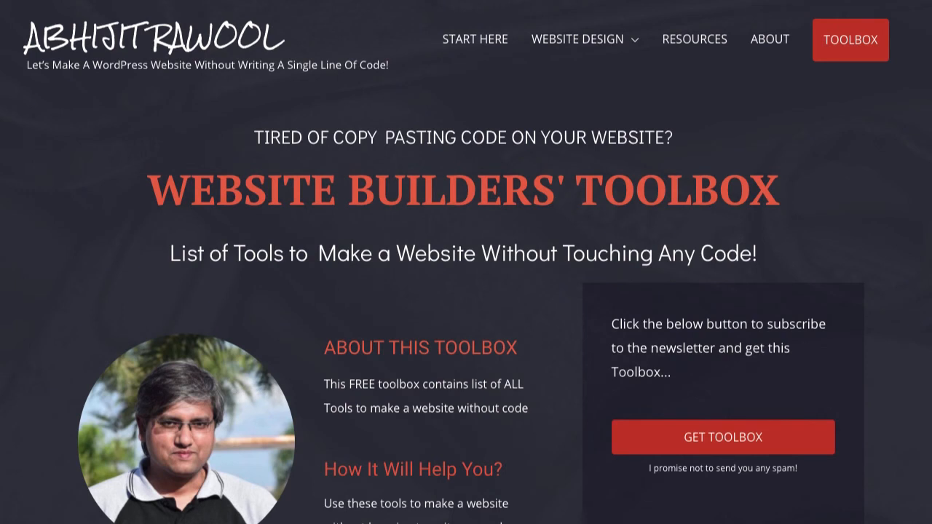
# Scroll down the Website Builders' Toolbox page to the founder's note from Abhijit Rawool
pyautogui.scroll(-3)
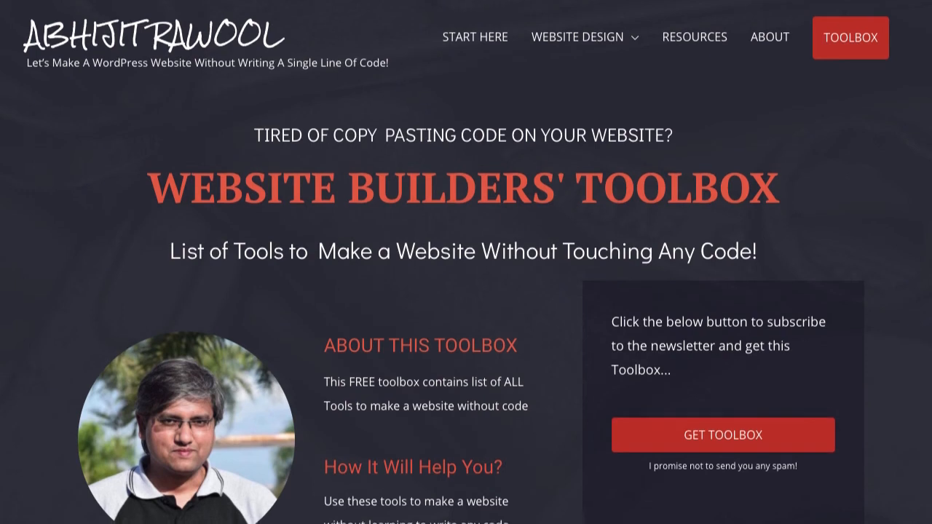
pyautogui.scroll(-3)
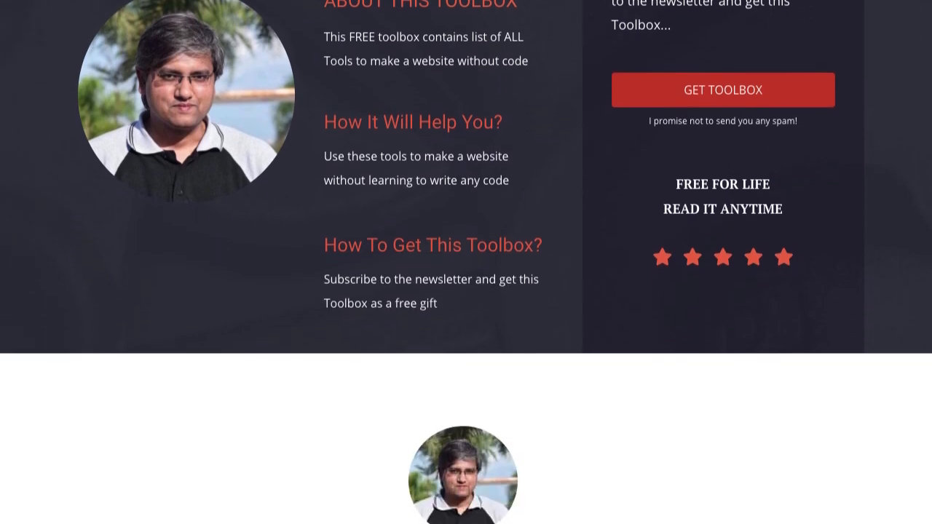
pyautogui.scroll(-3)
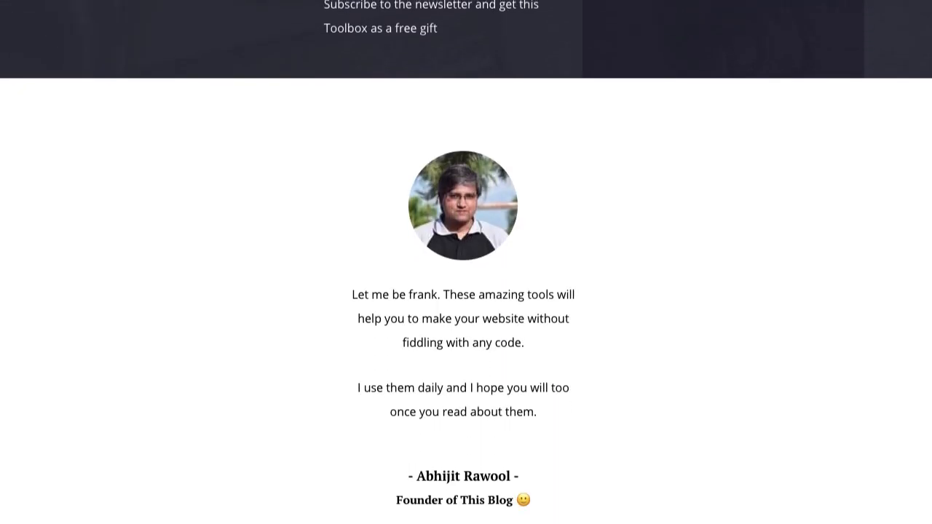